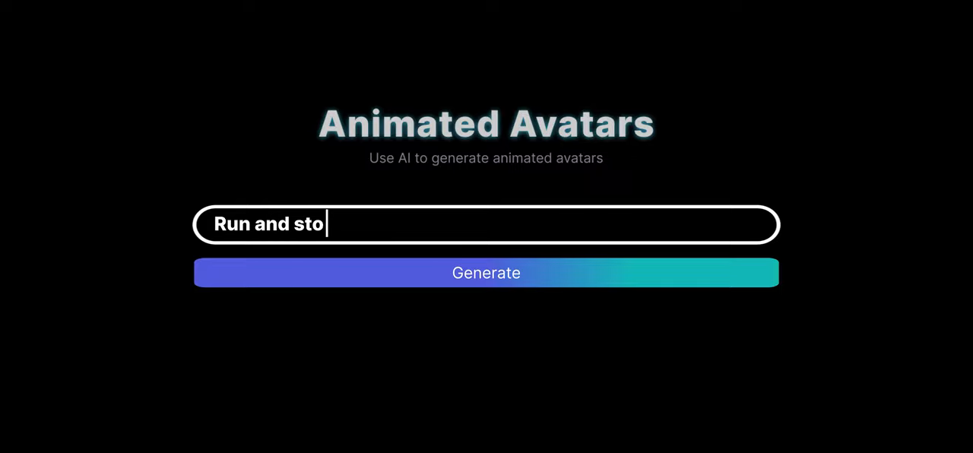
Step: Focus the Animated Avatars prompt box to enter a run-and-stop action prompt
{"action": "left_click", "coordinate": [486, 273]}
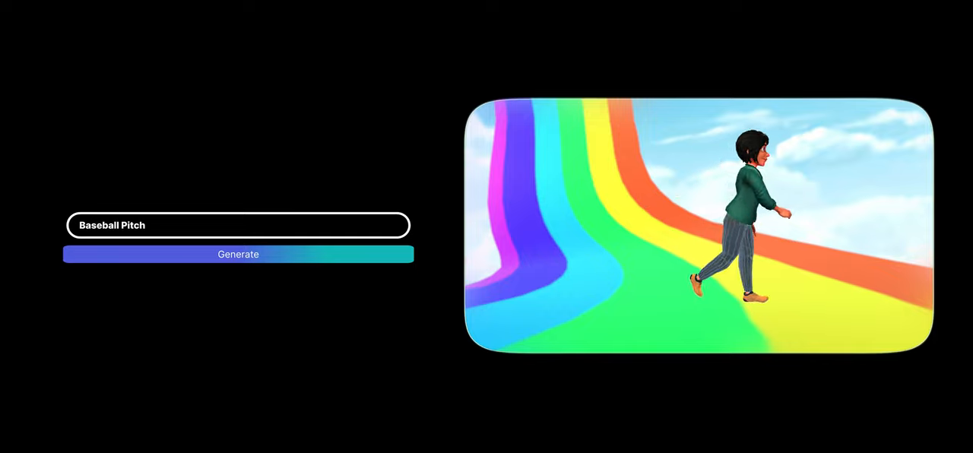
Step: Enter the prompt 'Jog in a circle' to generate an avatar animation
{"action": "type", "text": "Jog in a circle"}
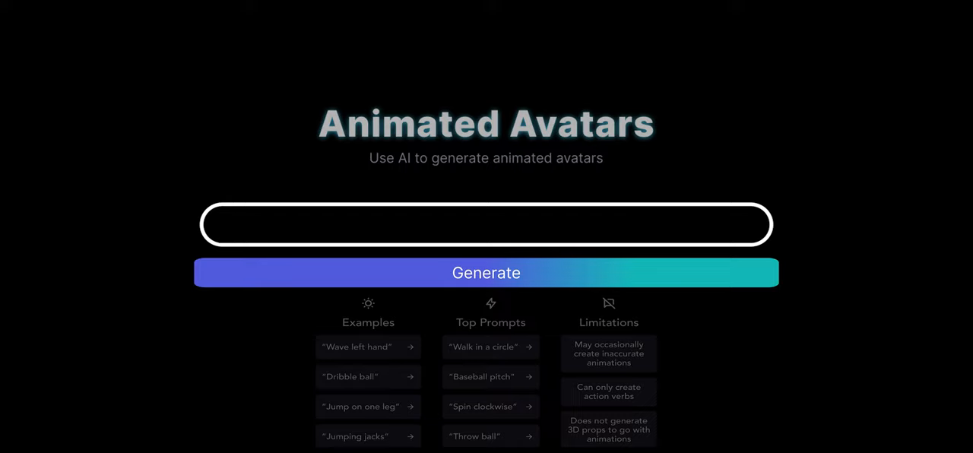
Step: Start a new prompt by typing 'Bo' into the empty prompt box
{"action": "type", "text": "Bo"}
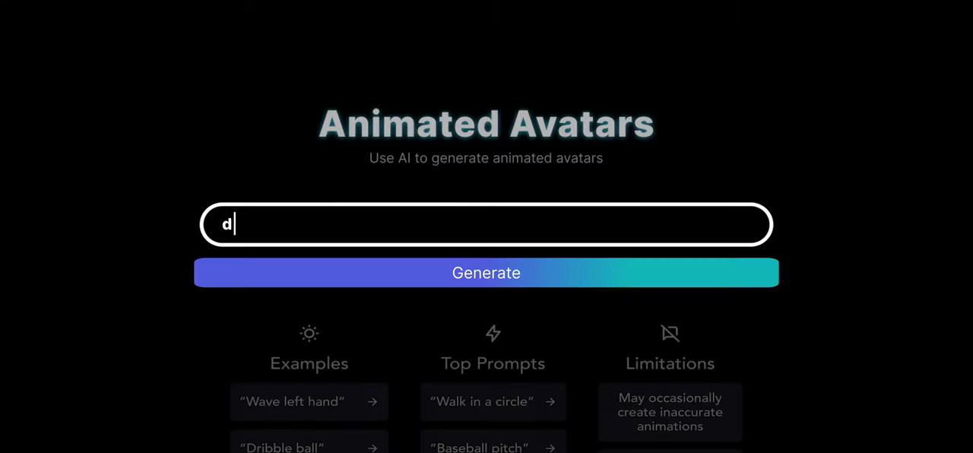
Step: Add 'cyberpunk style' to the Run prompt and generate the animation
{"action": "type", "text": "cyberpunk style"}
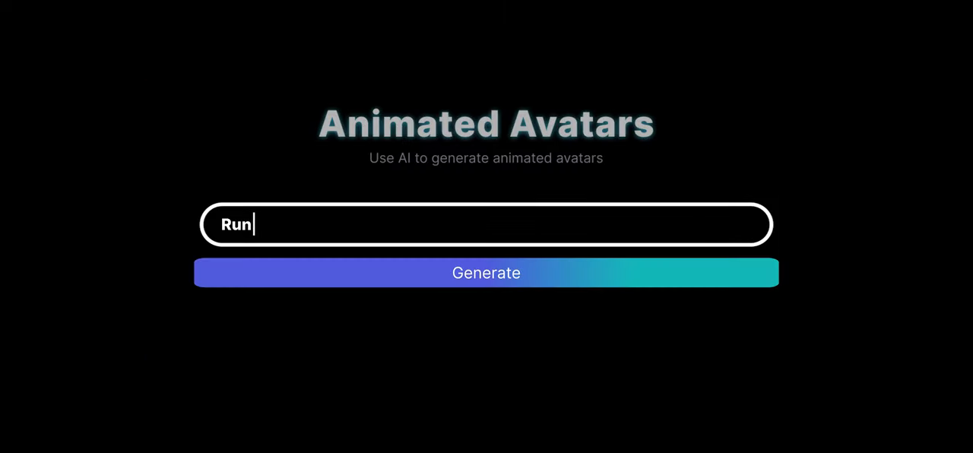
{"action": "left_click", "coordinate": [486, 273]}
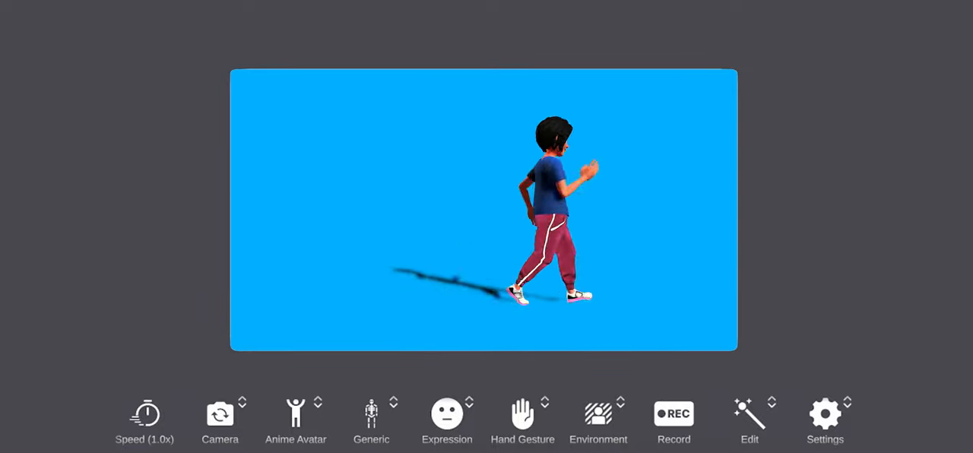
Step: Leave the editor showing the blue-shirt walking avatar to view the scene gallery
{"action": "left_click", "coordinate": [598, 414]}
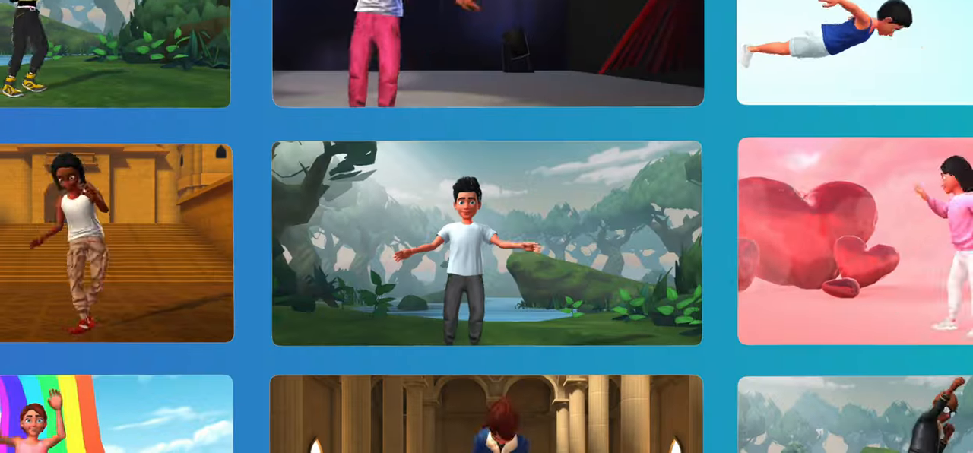
Step: Begin typing the Krikey address 'Kr' into the browser address bar
{"action": "type", "text": "Kr"}
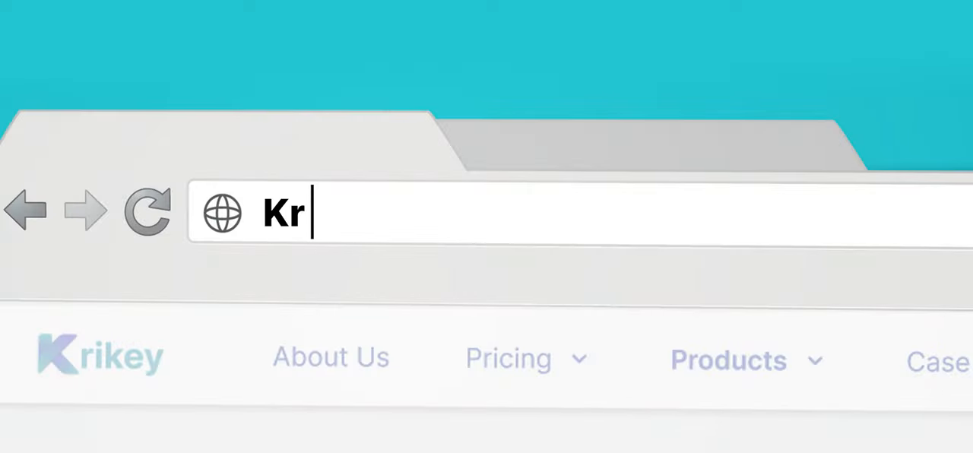